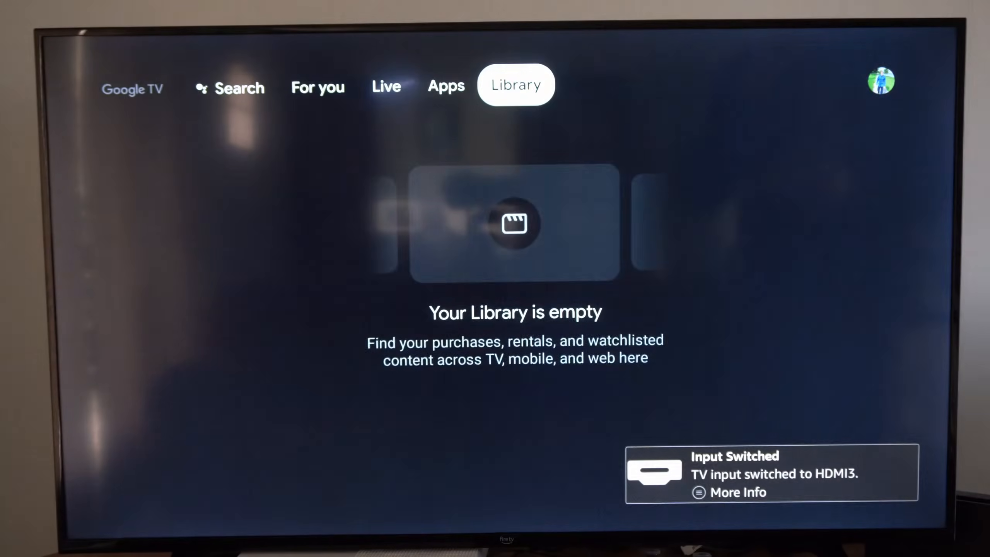
# Step: Open Remotes & Accessories and select the Chromecast Remote to set up its TV buttons
pyautogui.click(879, 81)
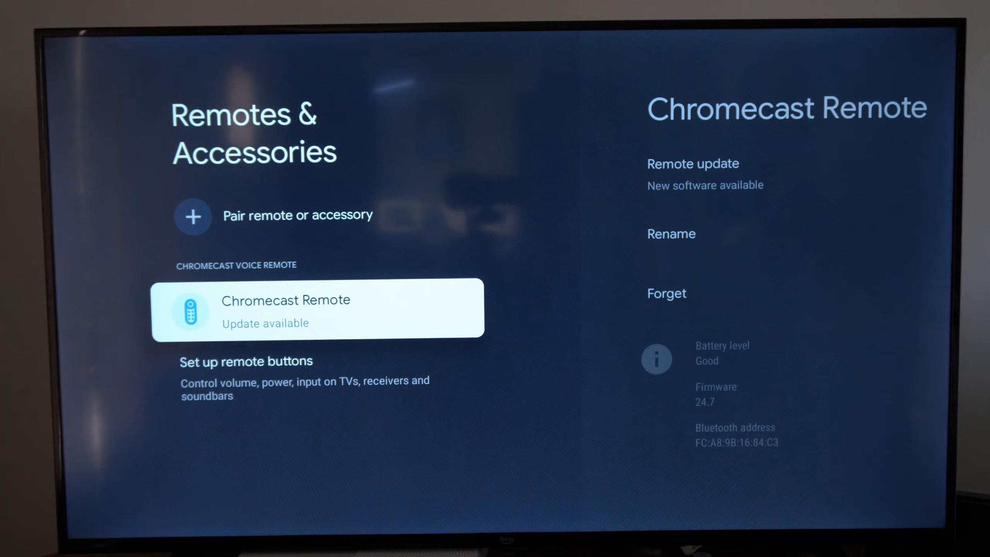
pyautogui.press('Down')
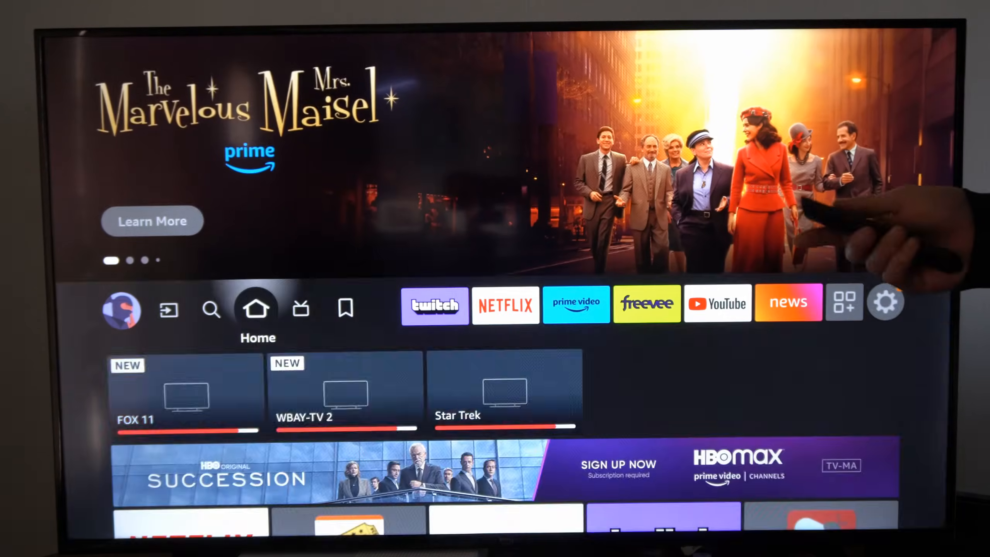
# Step: Open Display & Sounds > HDMI-CEC Device Control and review the ARC/eARC and One Touch Play options
pyautogui.click(885, 301)
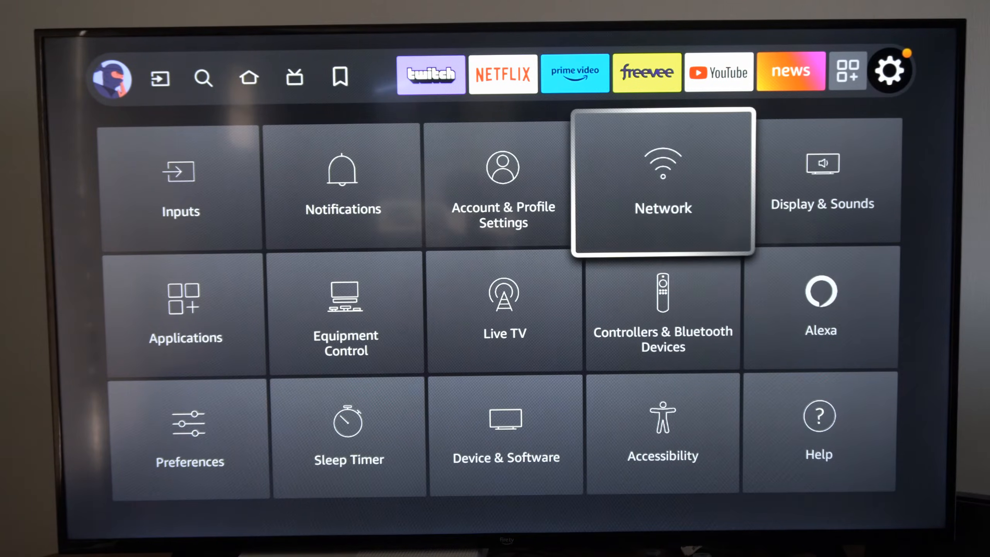
pyautogui.click(820, 182)
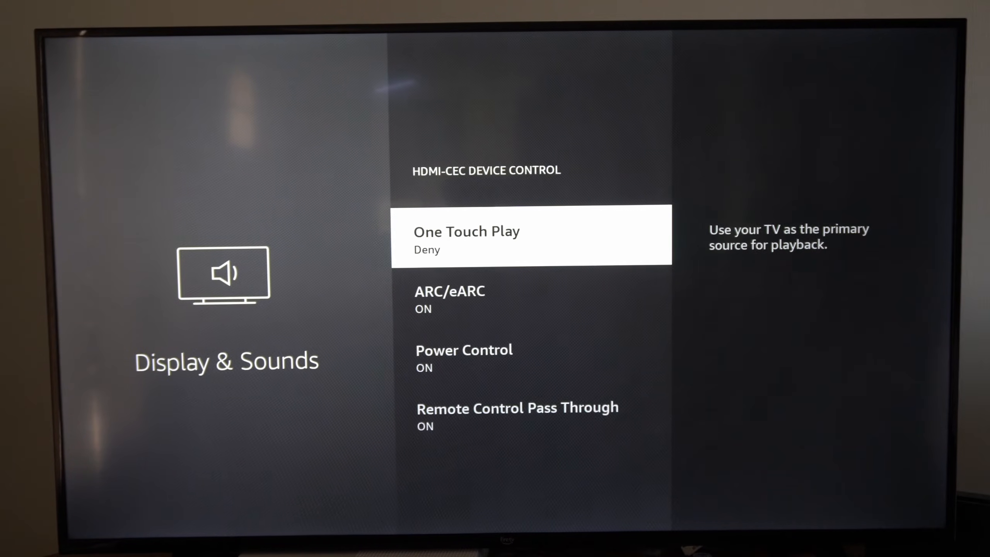
pyautogui.press('down')
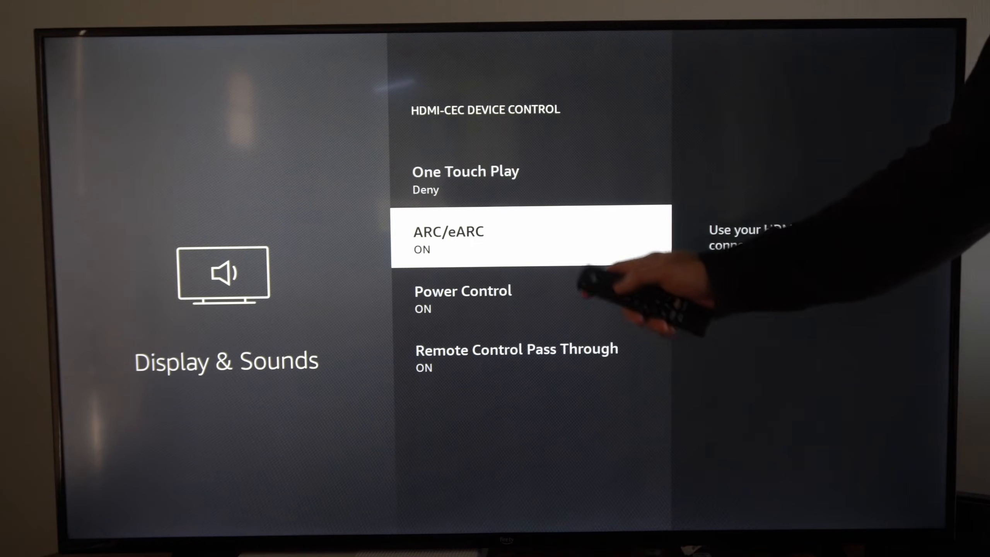
pyautogui.press('up')
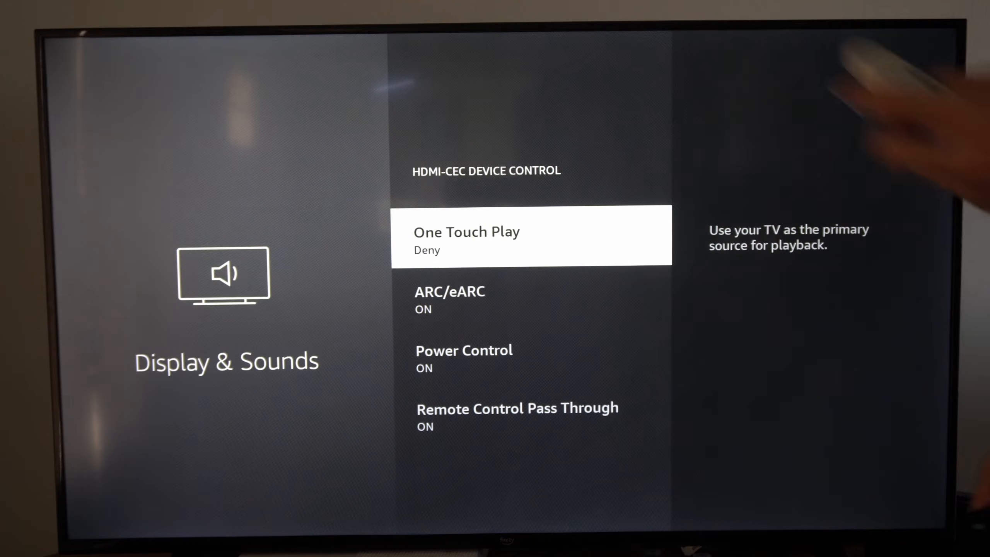